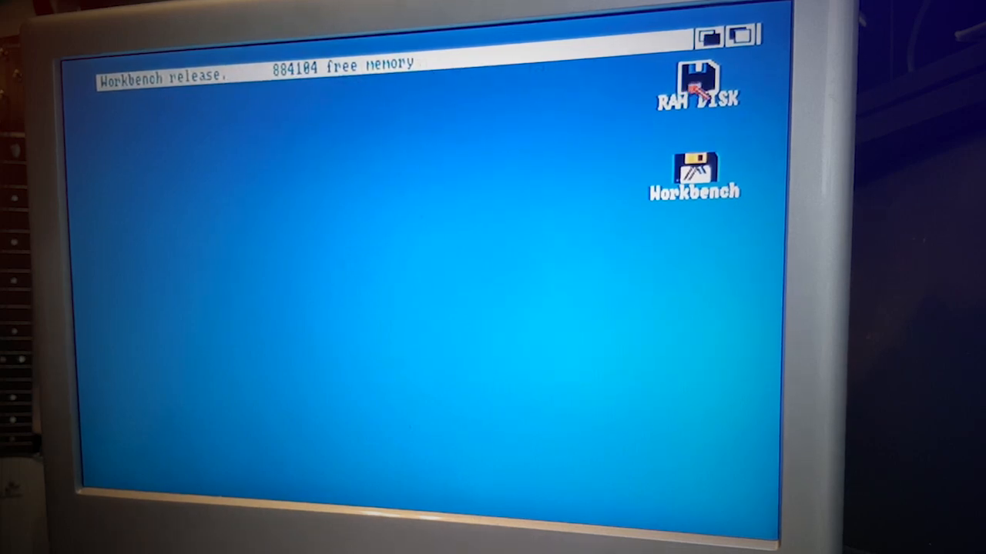
- Open the Workbench disk's window from its desktop icon
{"action": "double_click", "coordinate": [696, 85]}
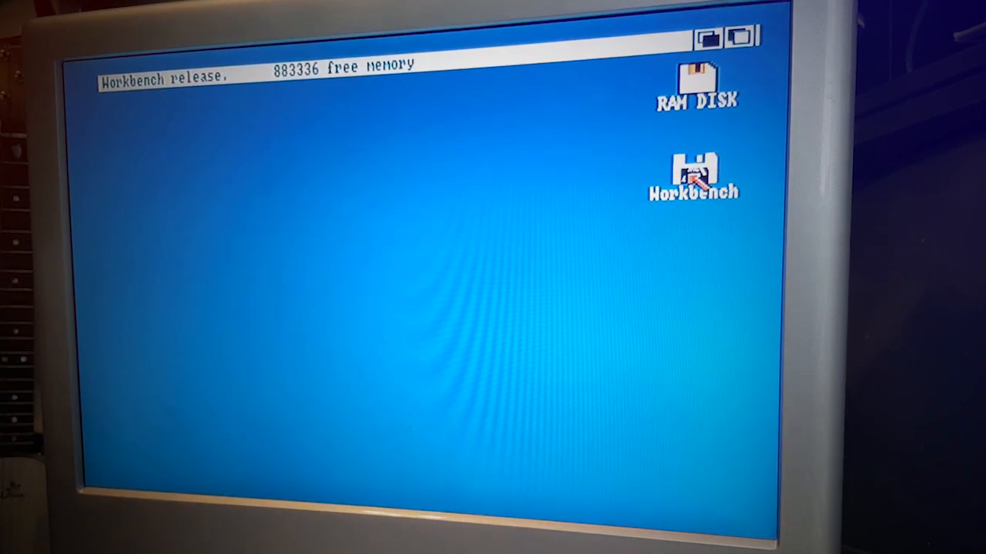
{"action": "double_click", "coordinate": [693, 171]}
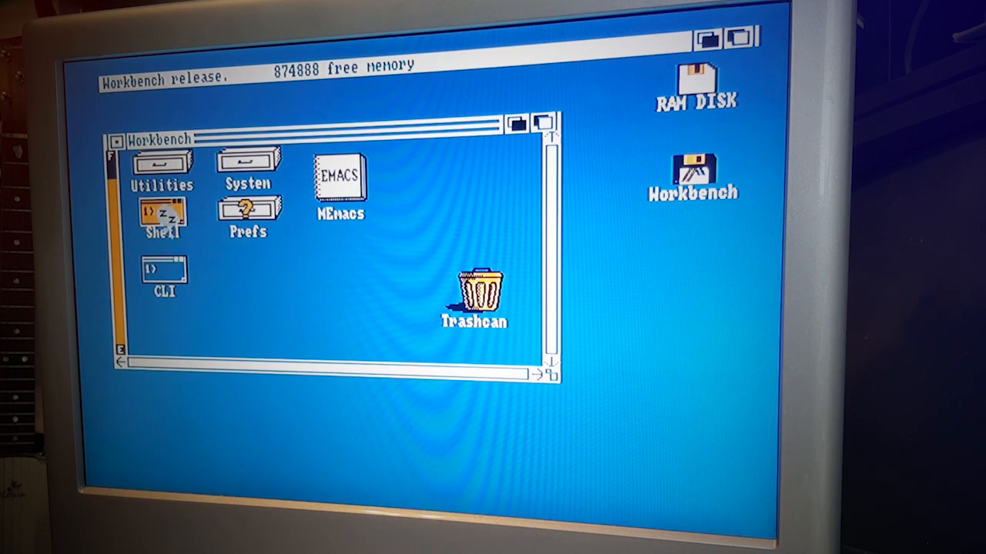
- Start a CLI window and list the Workbench disk's contents with dir
{"action": "double_click", "coordinate": [161, 277]}
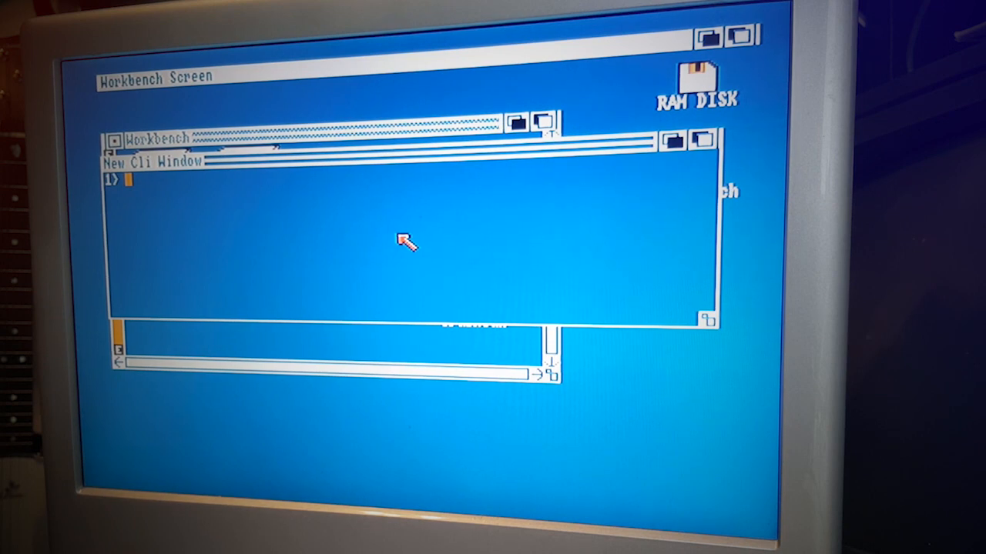
{"action": "type", "text": "dir"}
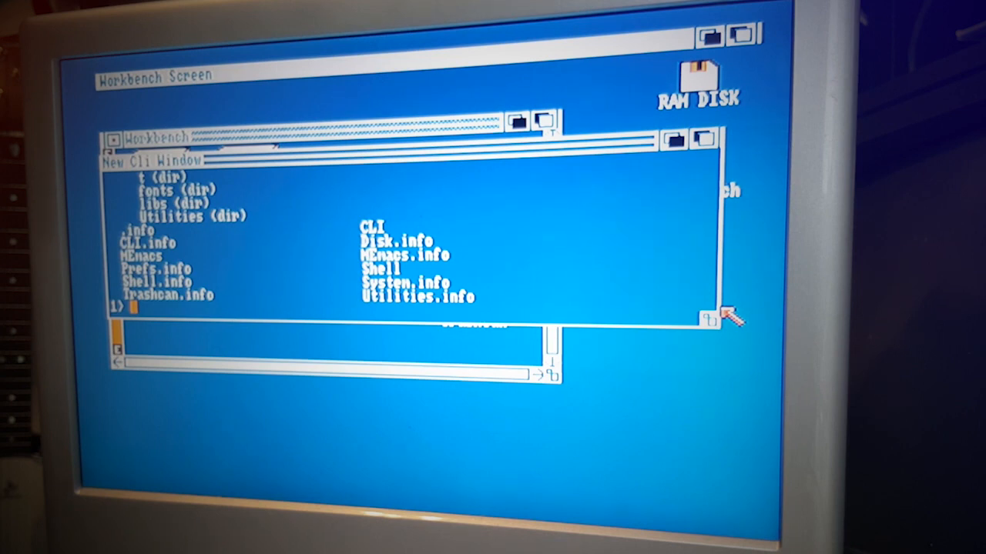
{"action": "type", "text": "en"}
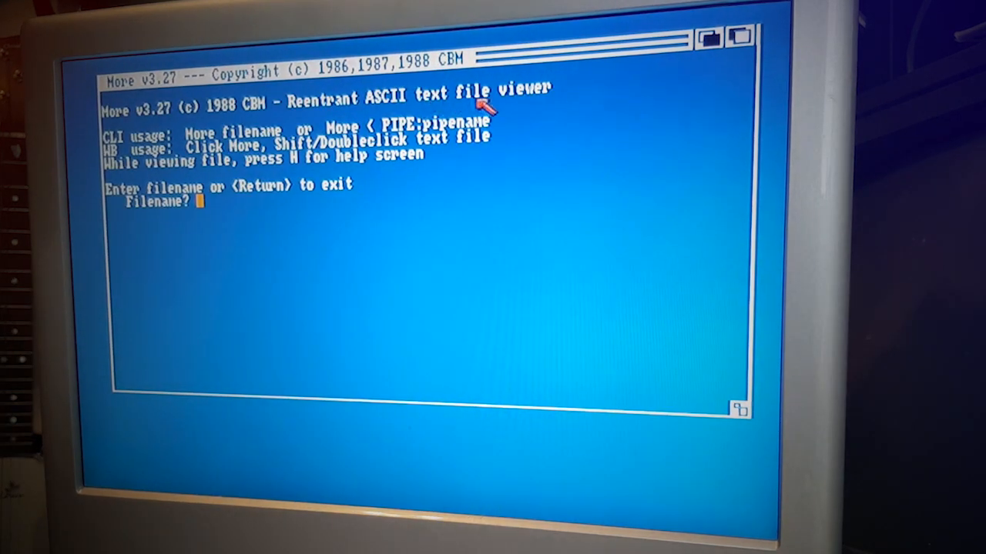
{"action": "mouse_move", "coordinate": [185, 212]}
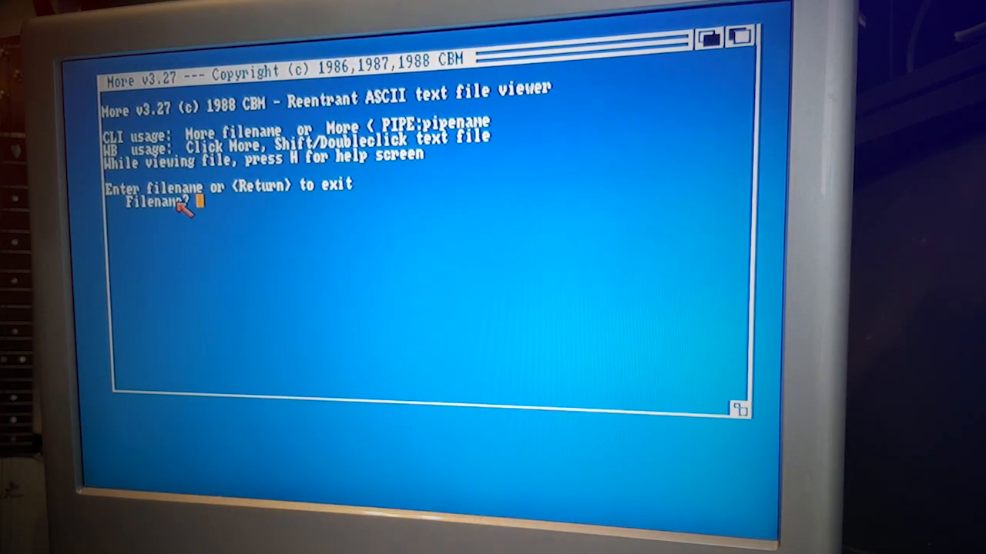
{"action": "mouse_move", "coordinate": [399, 197]}
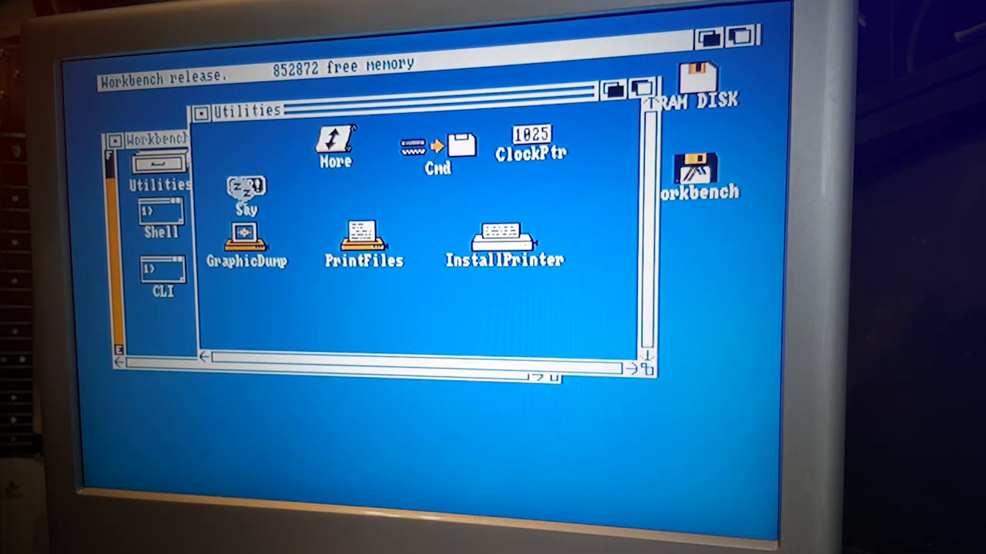
- Launch Say and speak 'hello' plainly and with the -f voice option
{"action": "left_click", "coordinate": [244, 188]}
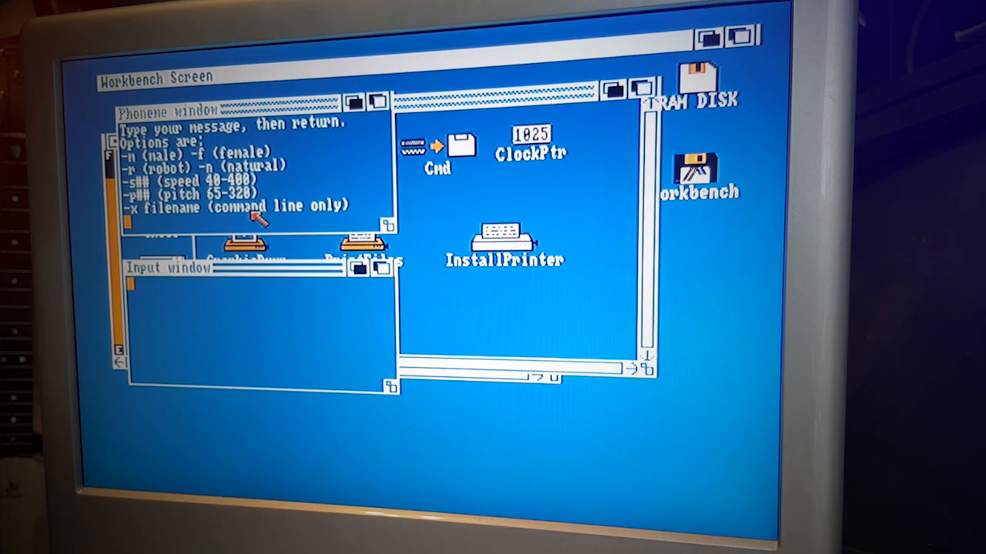
{"action": "type", "text": "hello -"}
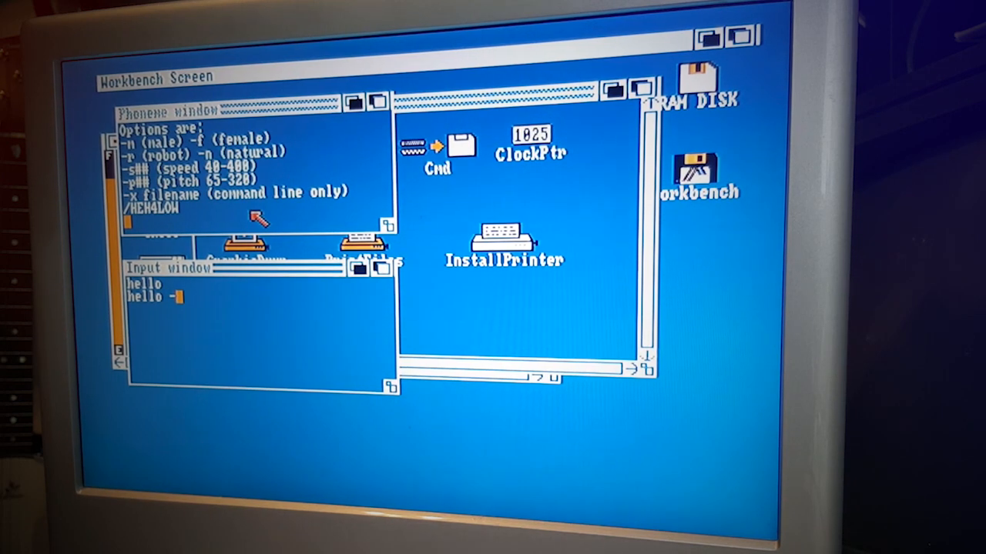
{"action": "type", "text": "f"}
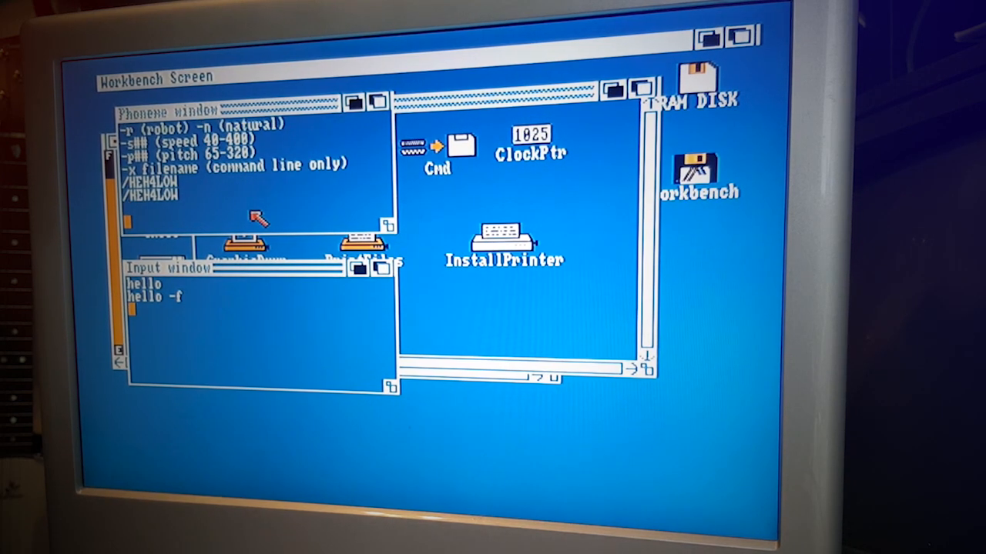
{"action": "mouse_move", "coordinate": [327, 167]}
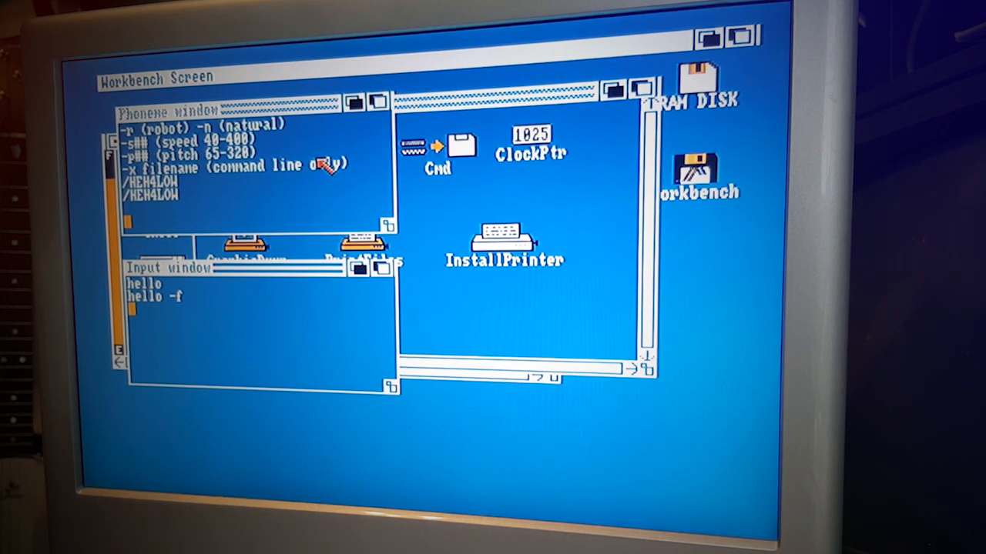
- Speak 'hello' with the -r option and a short 'cool' phrase
{"action": "type", "text": "hello -r"}
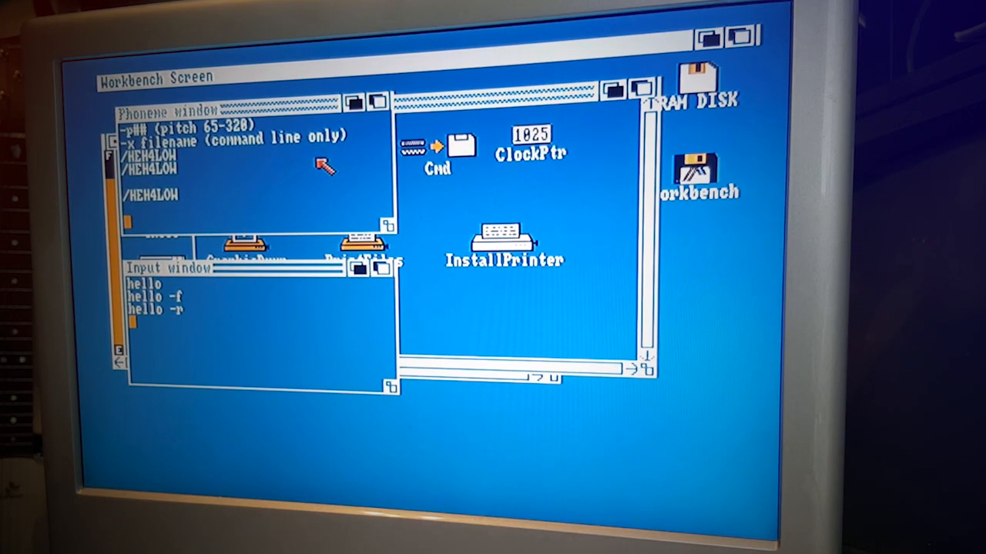
{"action": "type", "text": "this is s"}
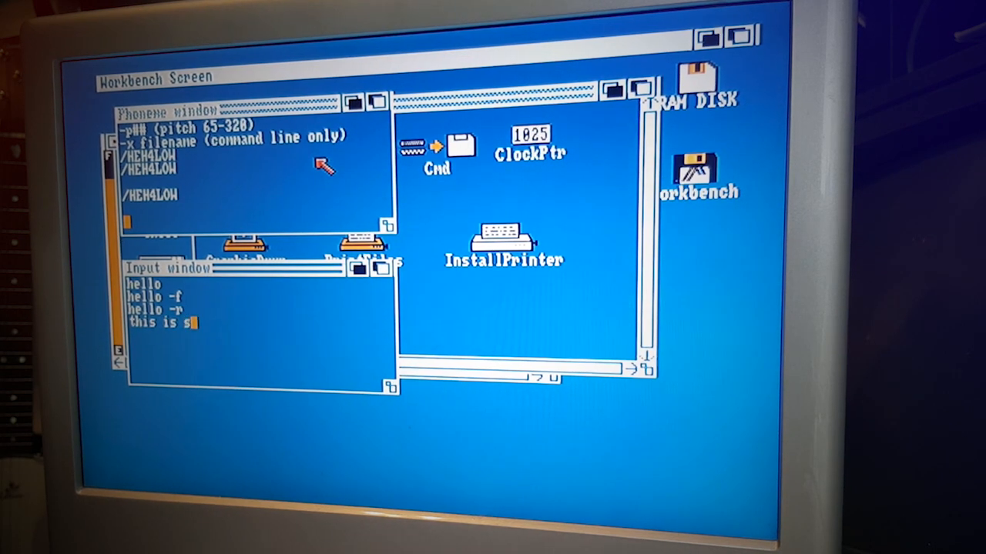
{"action": "type", "text": "o cool"}
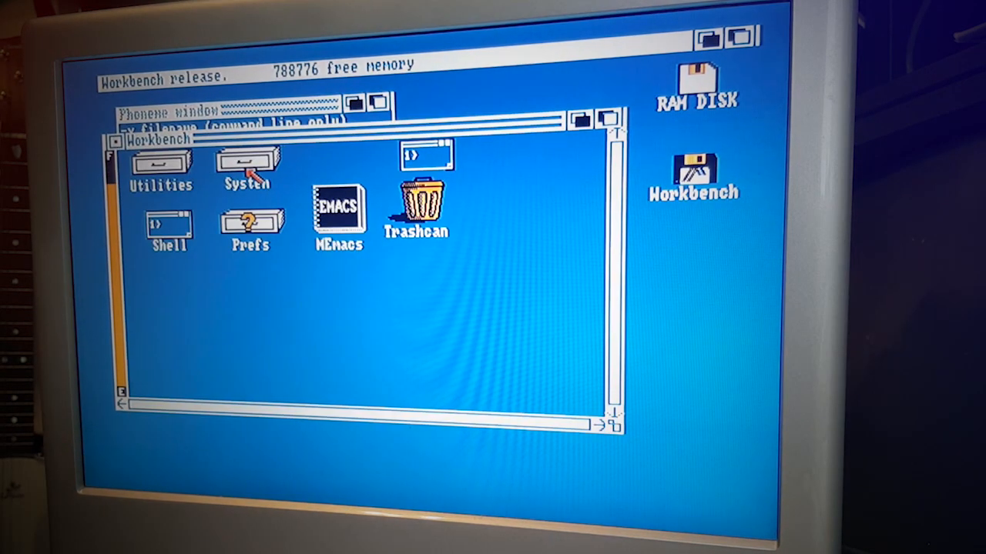
- Open the Prefs drawer from the Workbench window
{"action": "double_click", "coordinate": [246, 166]}
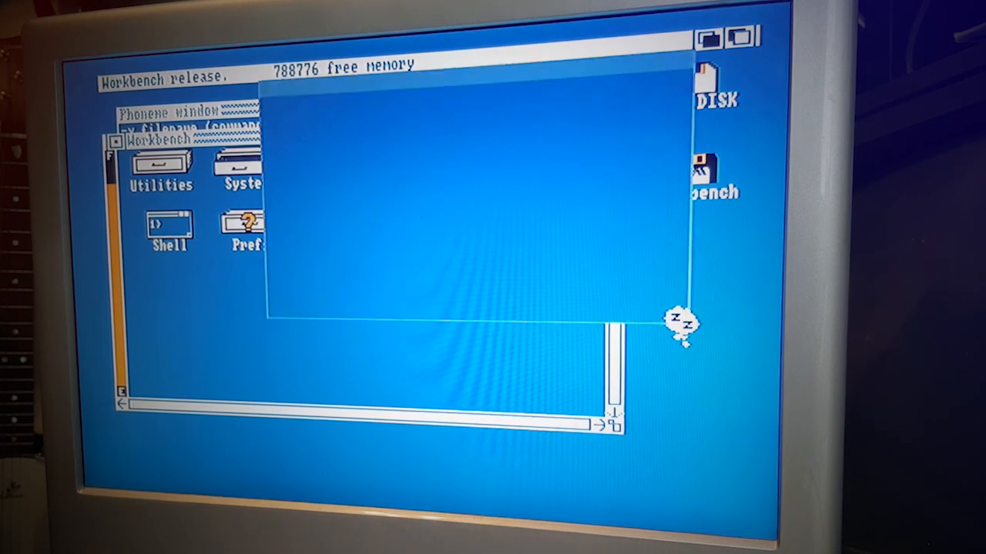
{"action": "double_click", "coordinate": [238, 167]}
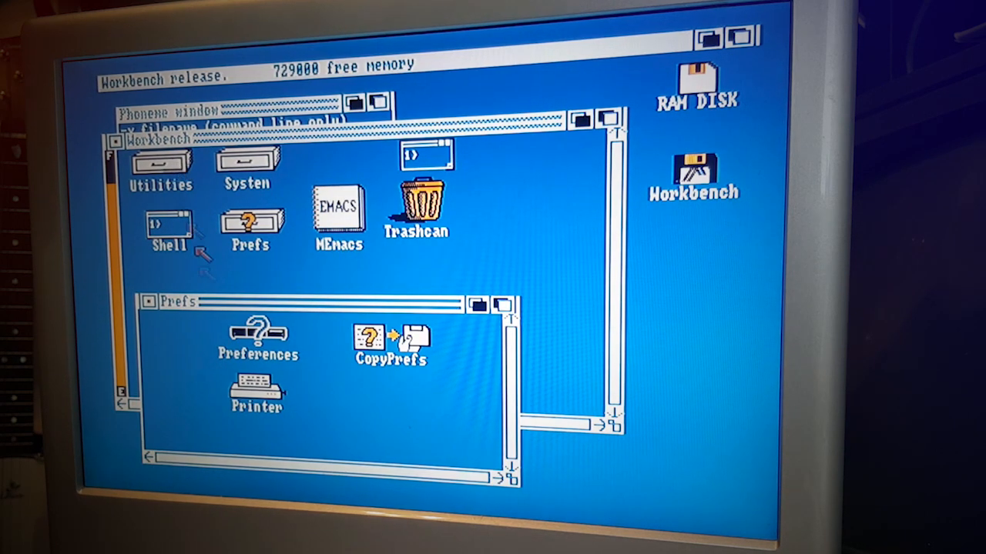
- Start Preferences, nudge the green colour component and apply the settings with Use
{"action": "double_click", "coordinate": [257, 327]}
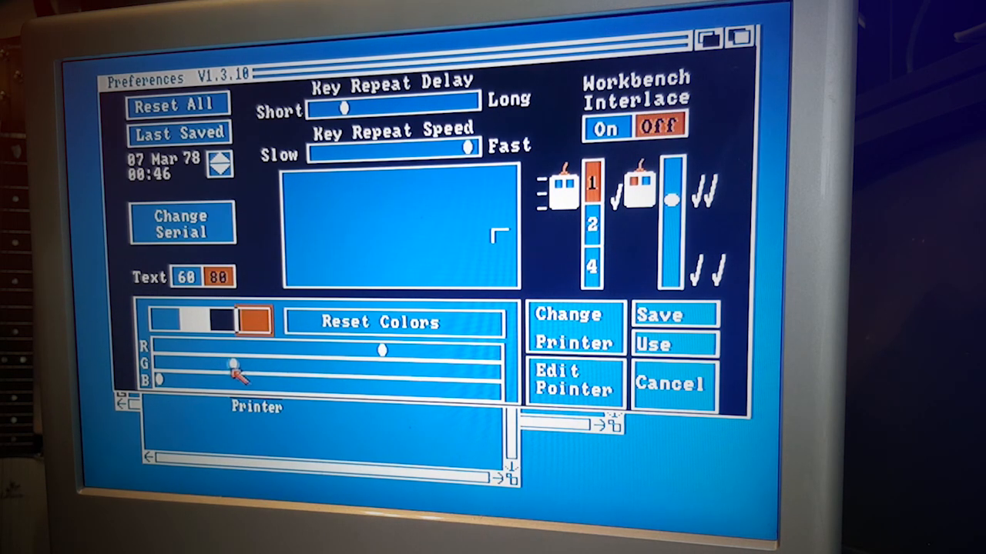
{"action": "left_click", "coordinate": [675, 345]}
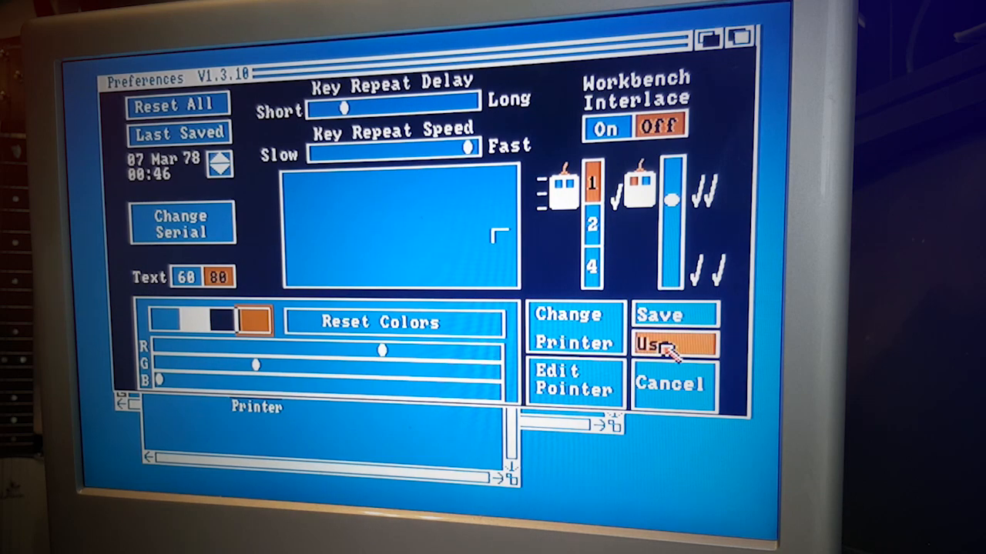
{"action": "left_click", "coordinate": [670, 345]}
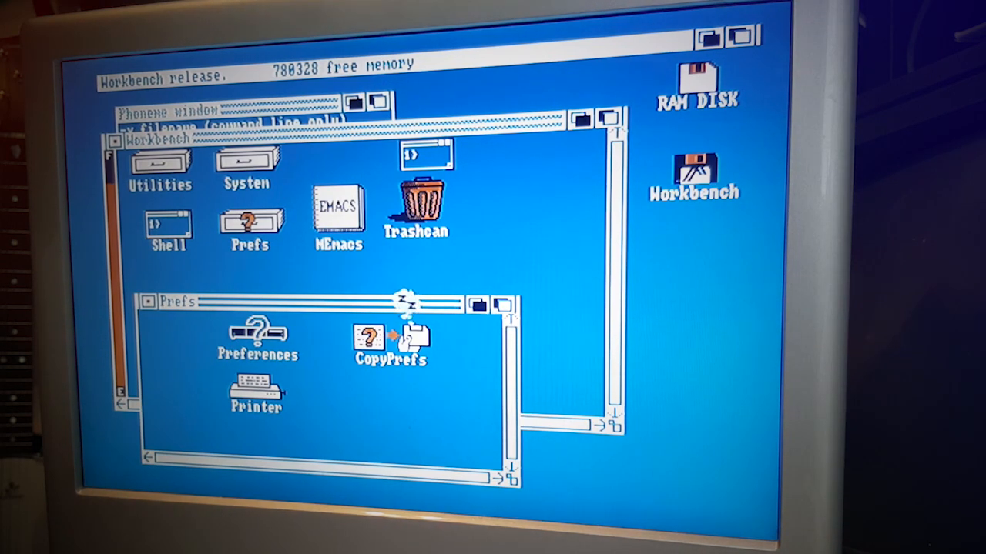
- Reopen Preferences, accept the pointer image editor and leave the editor
{"action": "double_click", "coordinate": [256, 329]}
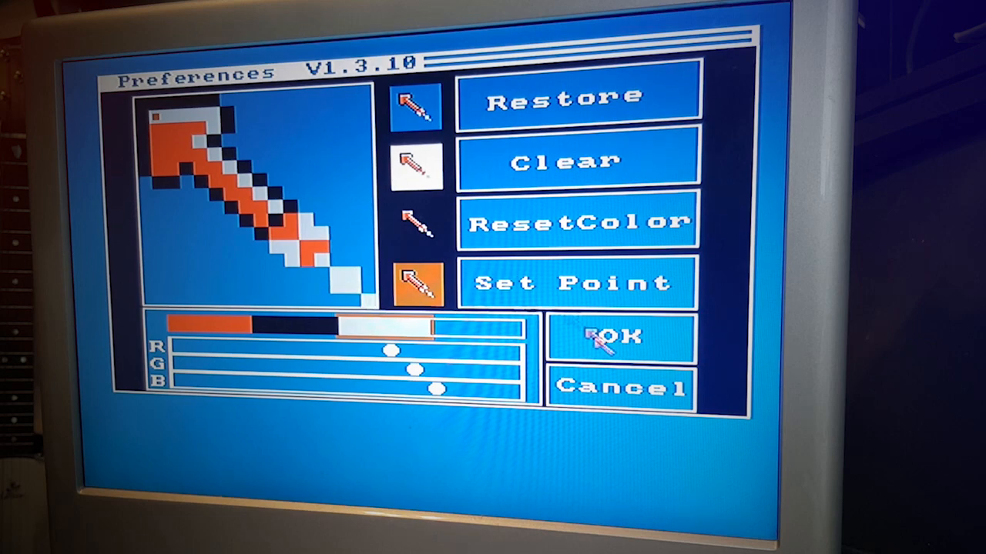
{"action": "left_click", "coordinate": [616, 337]}
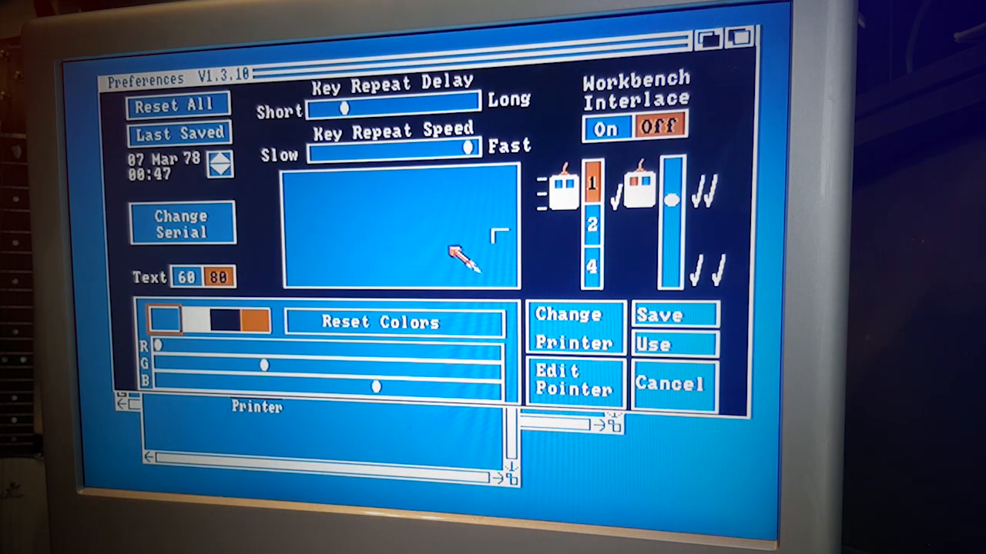
{"action": "mouse_move", "coordinate": [362, 219]}
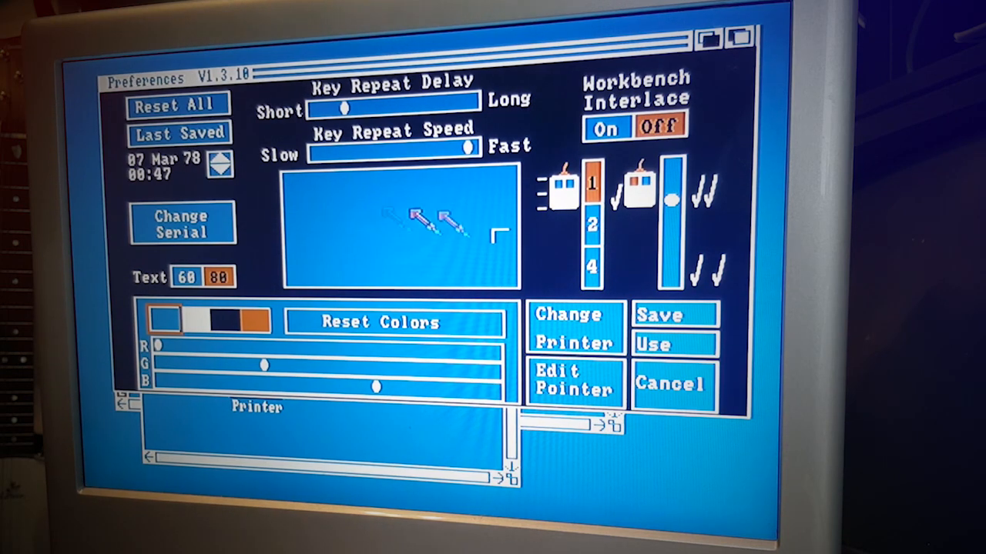
{"action": "left_click", "coordinate": [671, 383]}
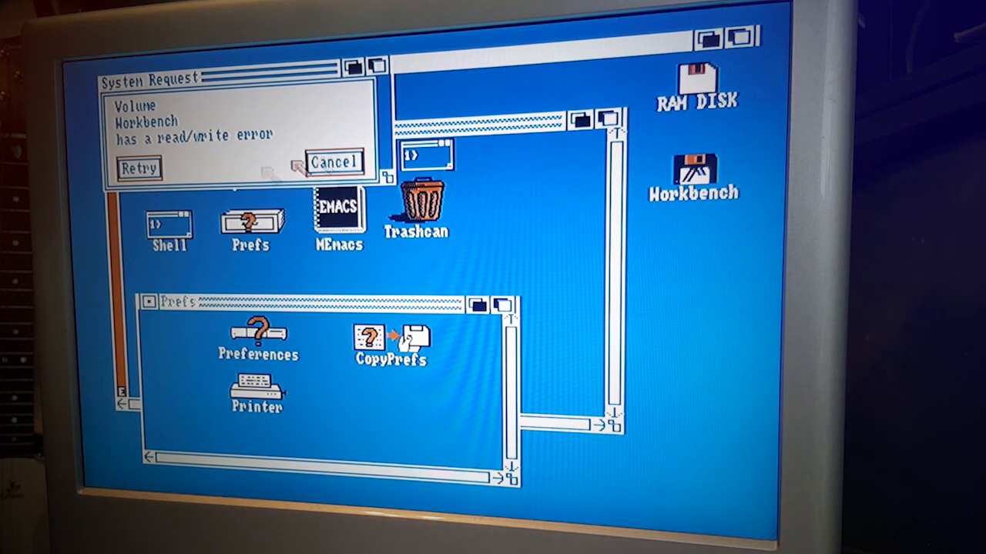
- Cancel the read/write error System Request on the Workbench volume
{"action": "left_click", "coordinate": [332, 162]}
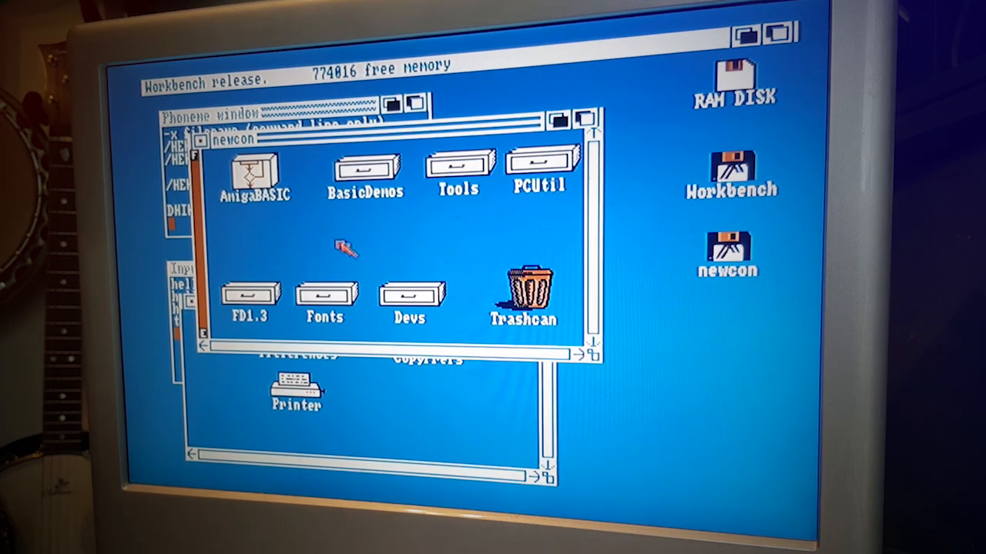
{"action": "mouse_move", "coordinate": [254, 173]}
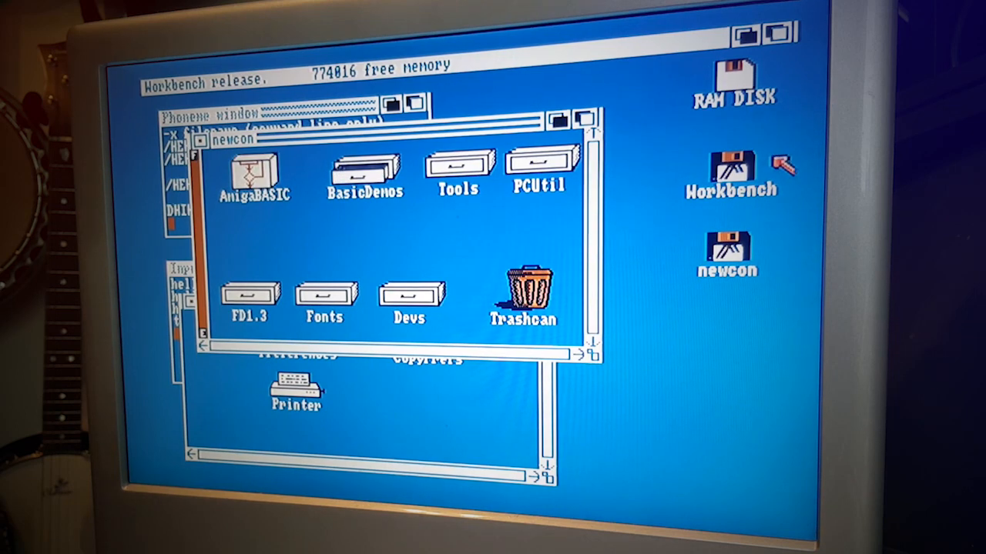
{"action": "mouse_move", "coordinate": [277, 219]}
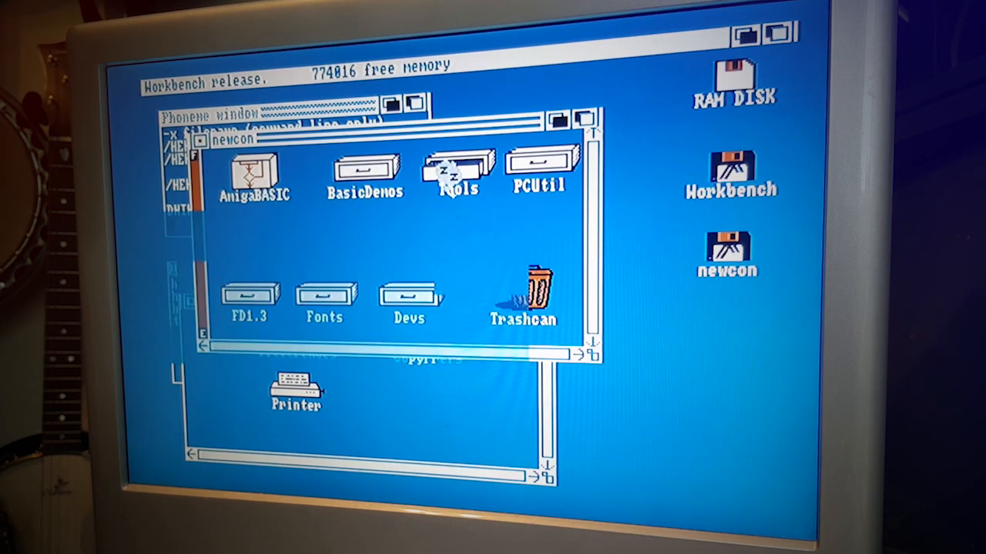
- Open the Tools drawer's Icon Editor and browse its frame, colour and save/load menus
{"action": "double_click", "coordinate": [458, 172]}
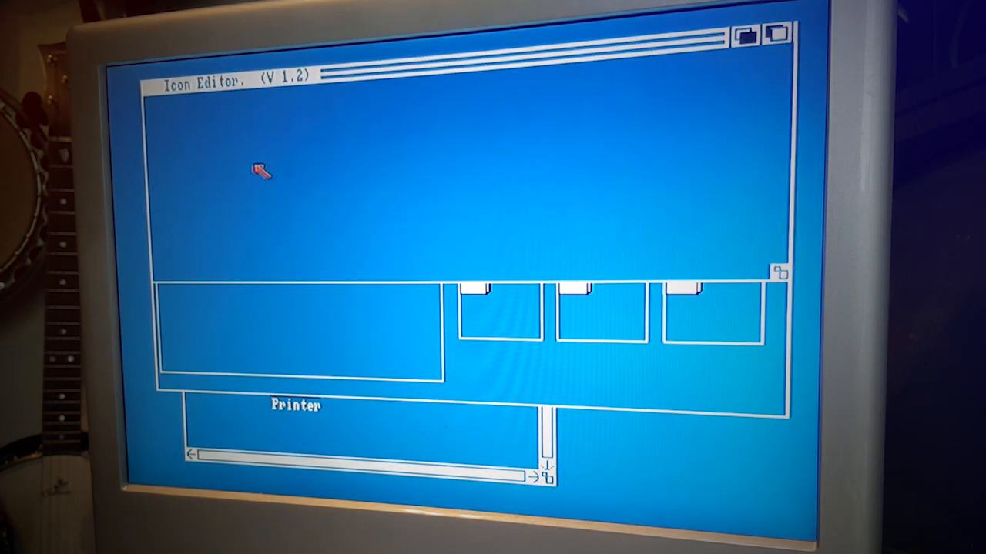
{"action": "mouse_move", "coordinate": [724, 265]}
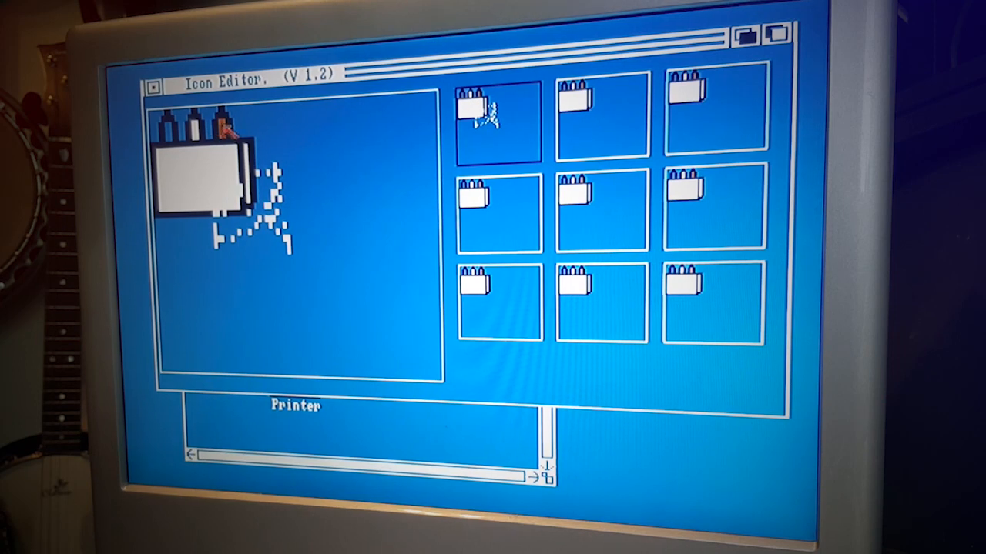
{"action": "left_click", "coordinate": [214, 77]}
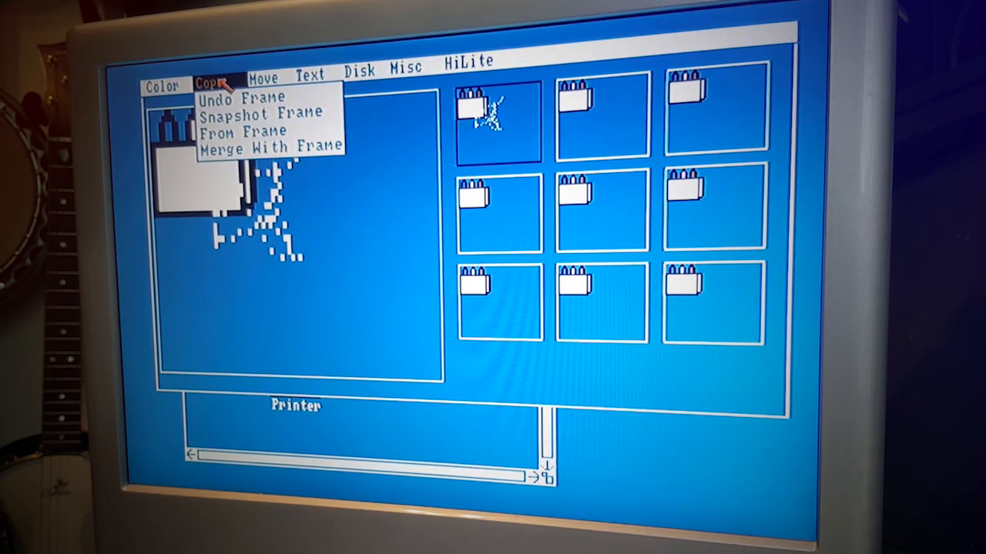
{"action": "left_click", "coordinate": [161, 83]}
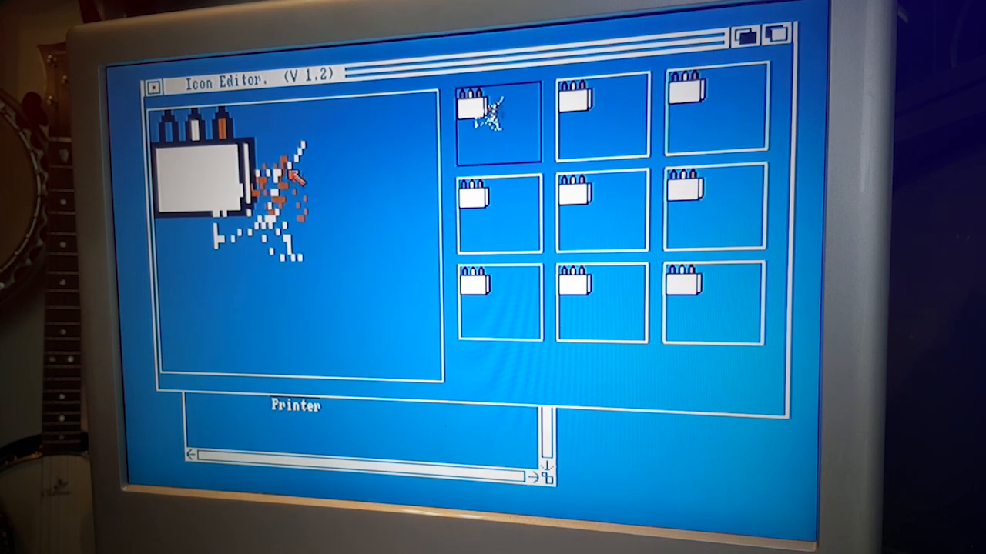
{"action": "left_click", "coordinate": [162, 83]}
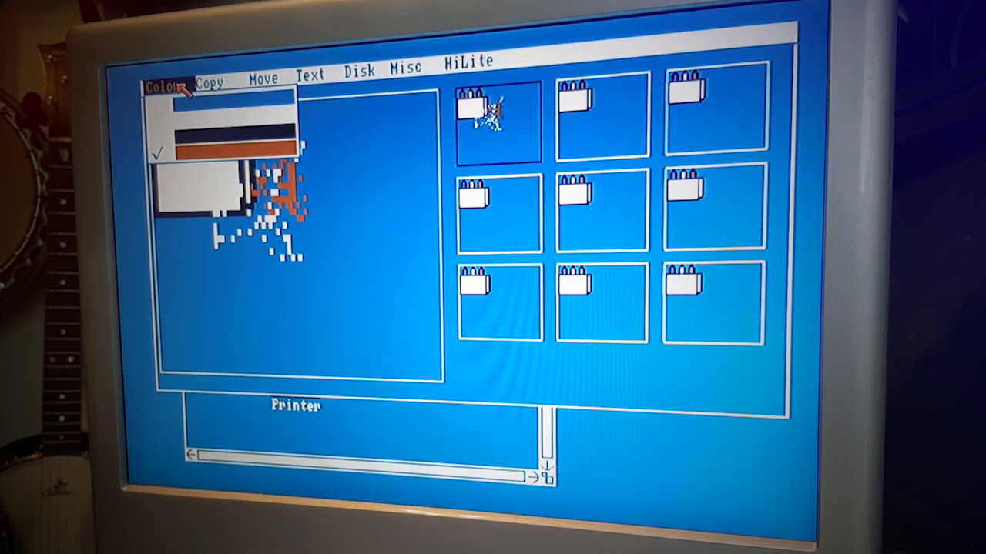
{"action": "left_click", "coordinate": [357, 63]}
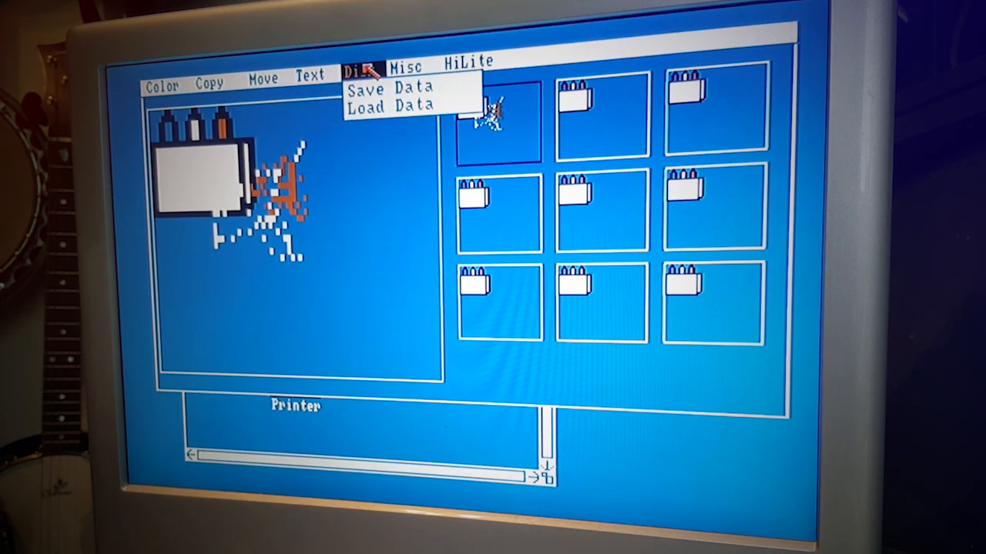
- Look through the remaining undo and copy menus and quit the Icon Editor
{"action": "left_click", "coordinate": [468, 61]}
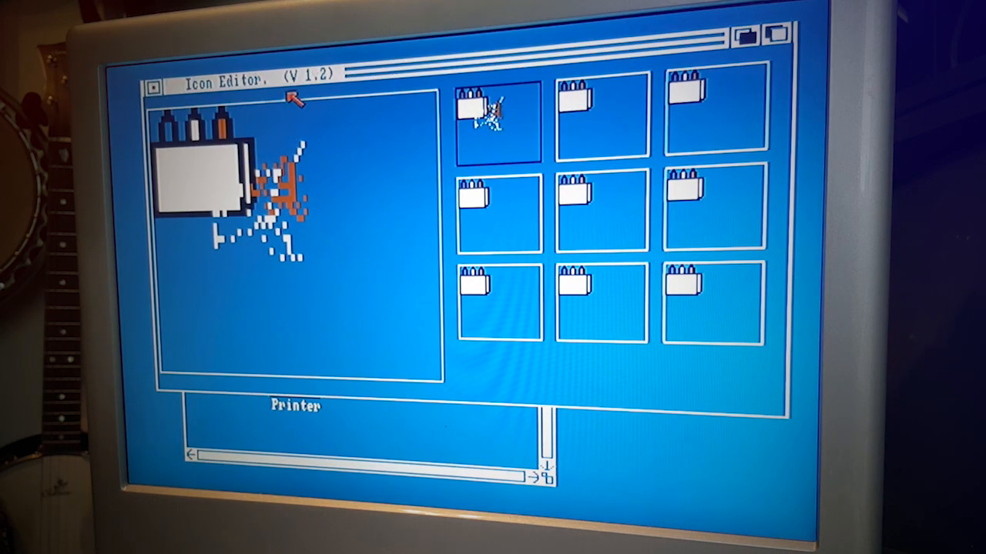
{"action": "left_click", "coordinate": [210, 80]}
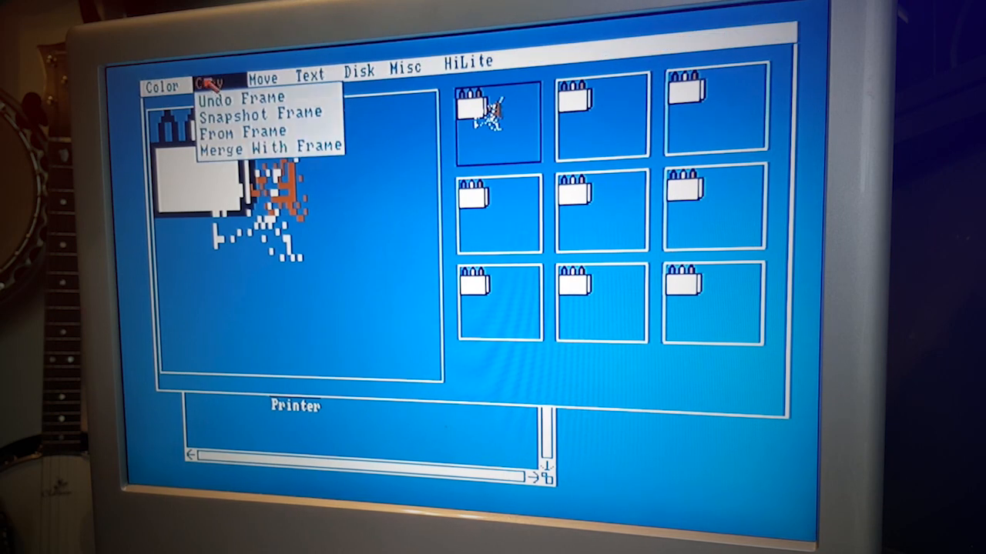
{"action": "left_click", "coordinate": [162, 83]}
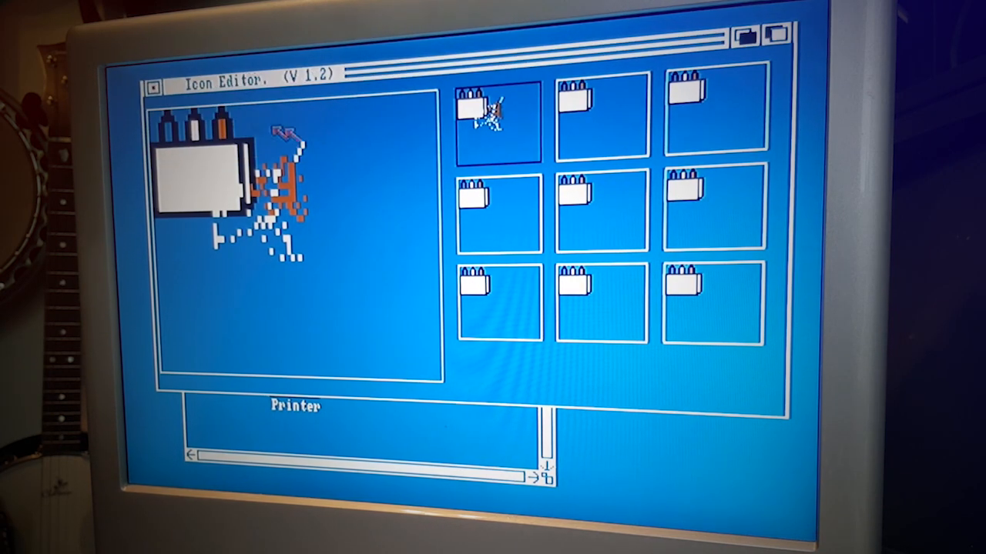
{"action": "left_click", "coordinate": [157, 84]}
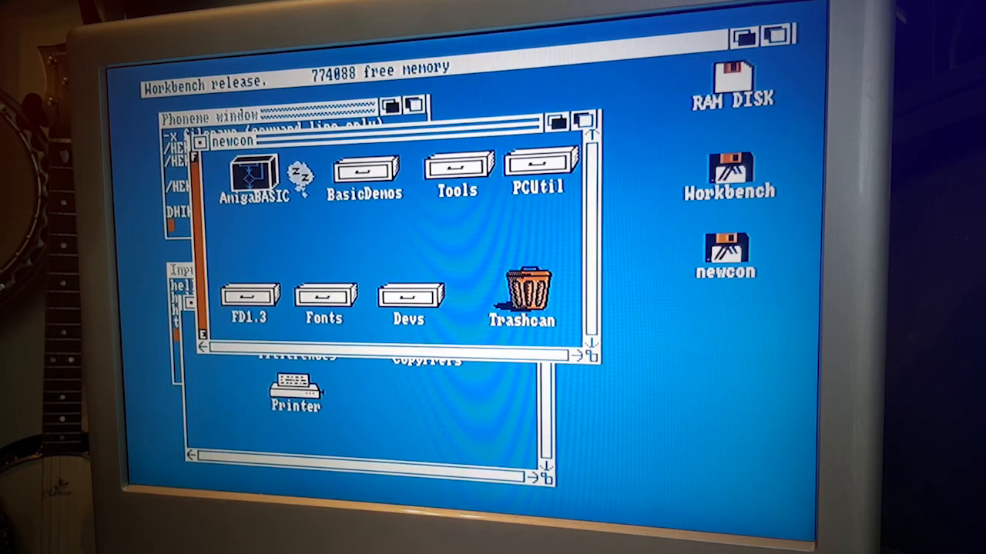
- Start AmigaBASIC and begin line 10 PRINT "hello in the List window
{"action": "double_click", "coordinate": [252, 172]}
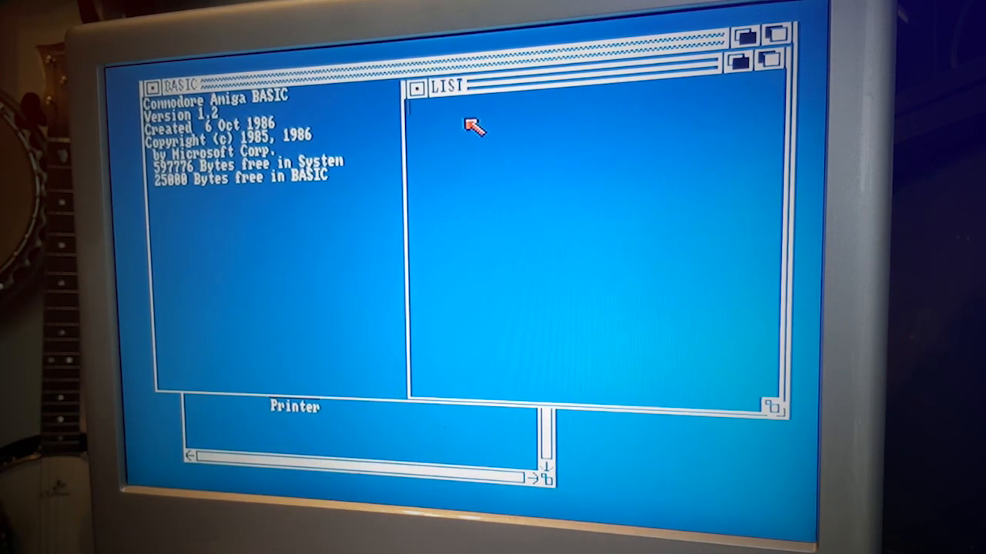
{"action": "type", "text": "10 print'"}
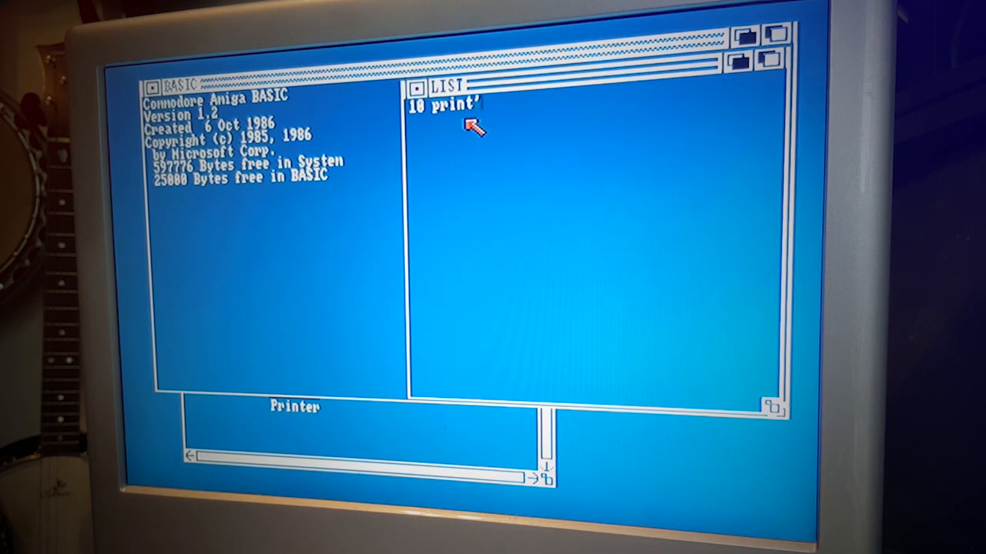
{"action": "type", "text": "\"he"}
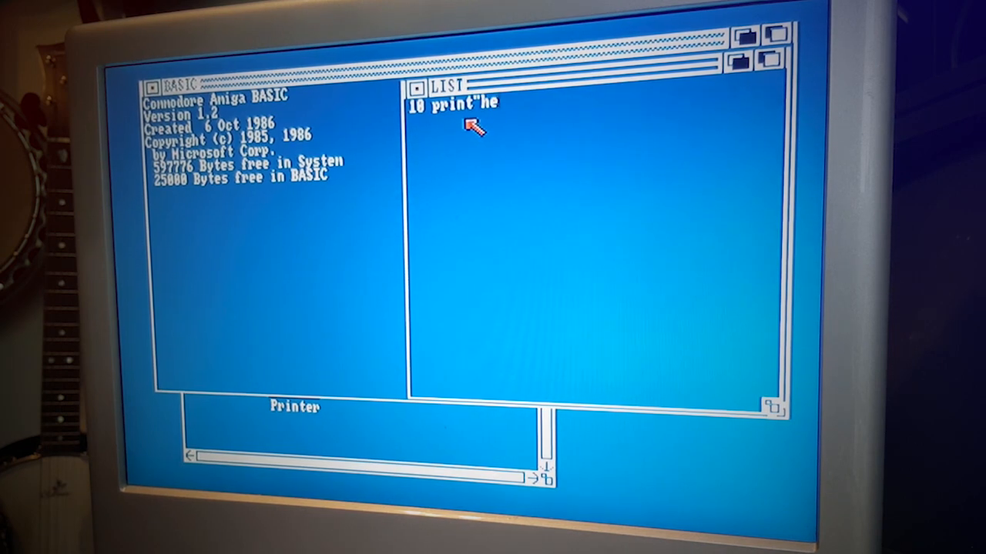
{"action": "type", "text": "llo zorl"}
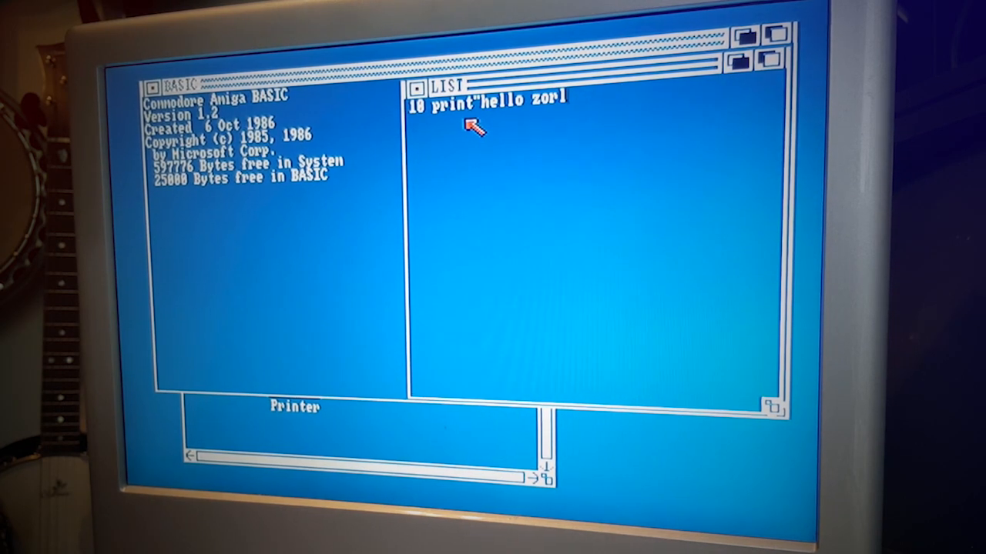
- Finish the line so the listing reads 10 PRINT "hello world"
{"action": "type", "text": "q"}
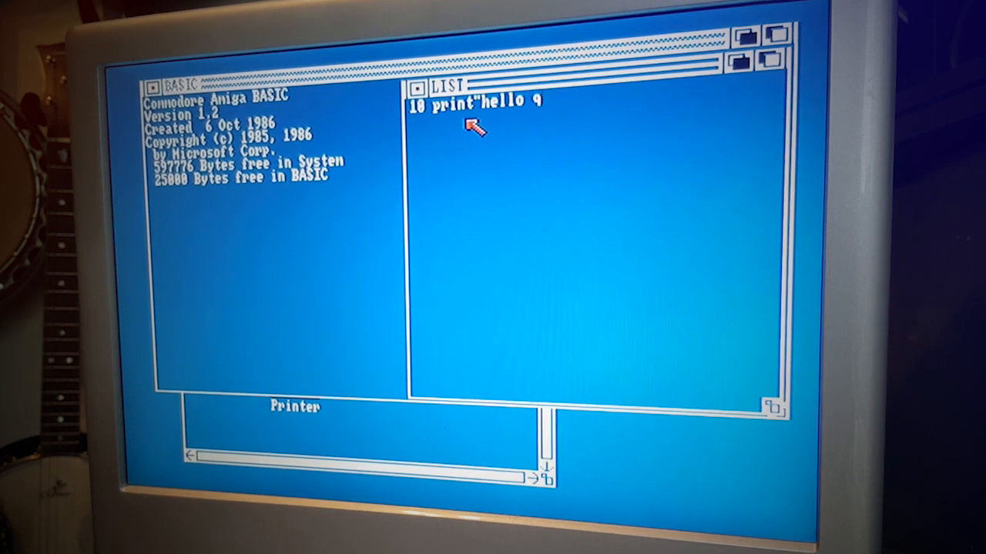
{"action": "type", "text": "worl"}
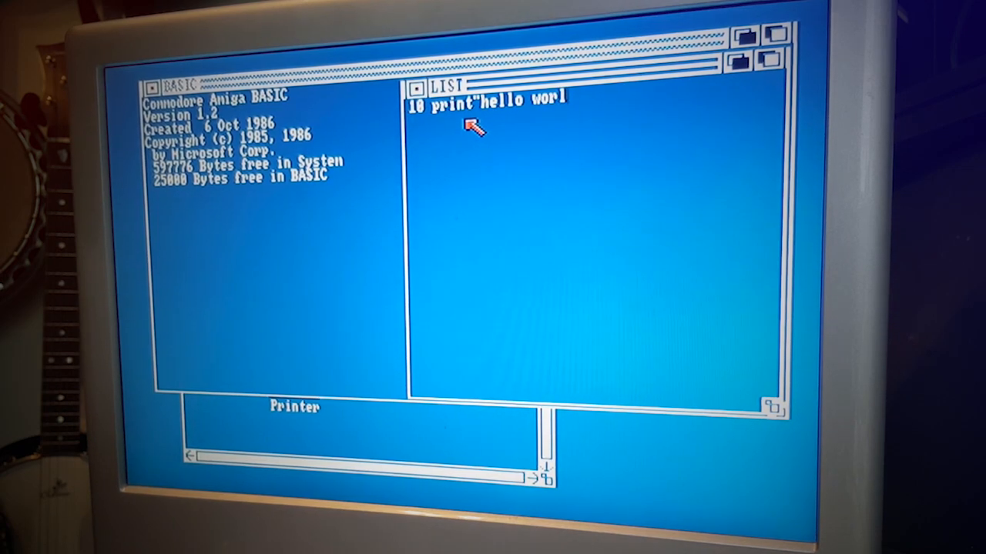
{"action": "type", "text": "d("}
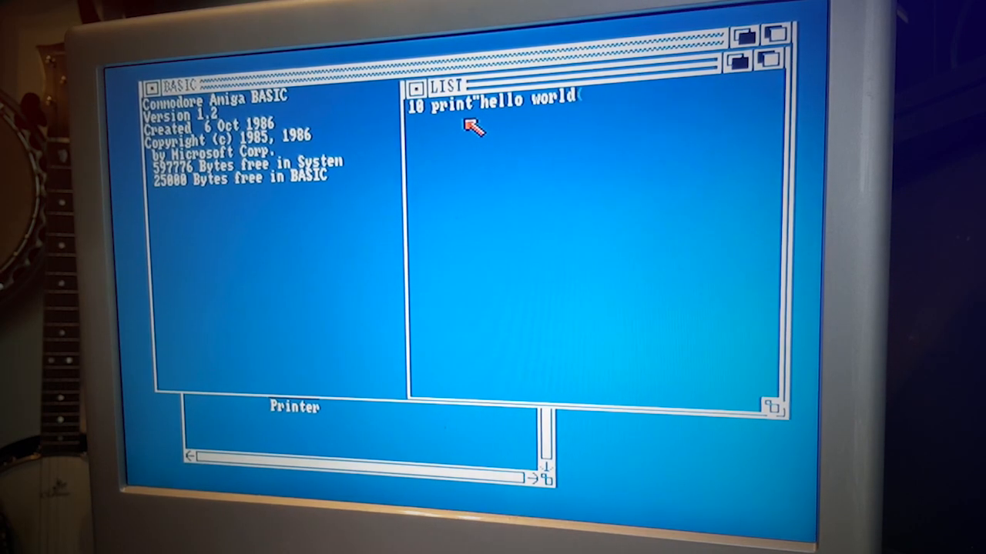
{"action": "type", "text": "\""}
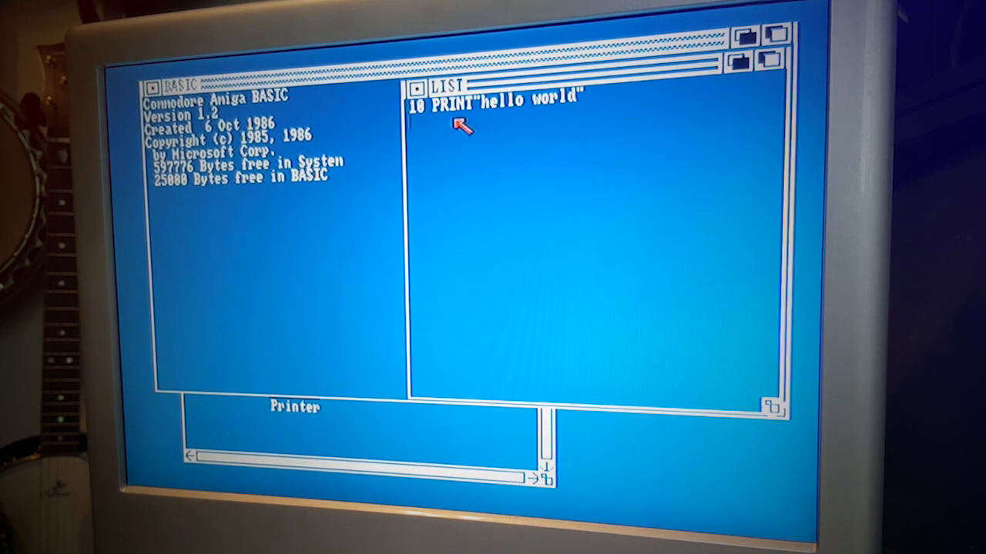
{"action": "mouse_move", "coordinate": [431, 139]}
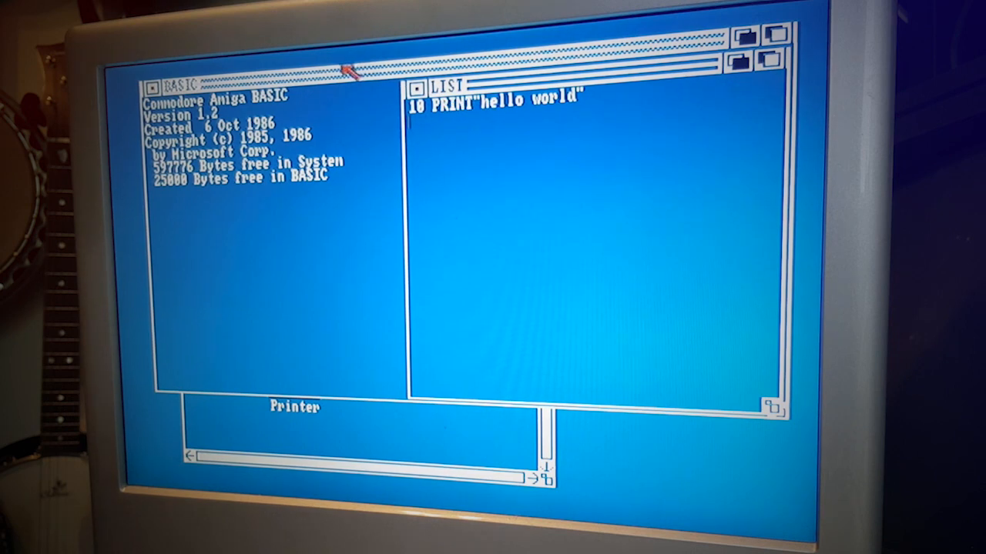
- Browse the AmigaBASIC menus and run the hello world program with Run > Start
{"action": "left_click", "coordinate": [166, 83]}
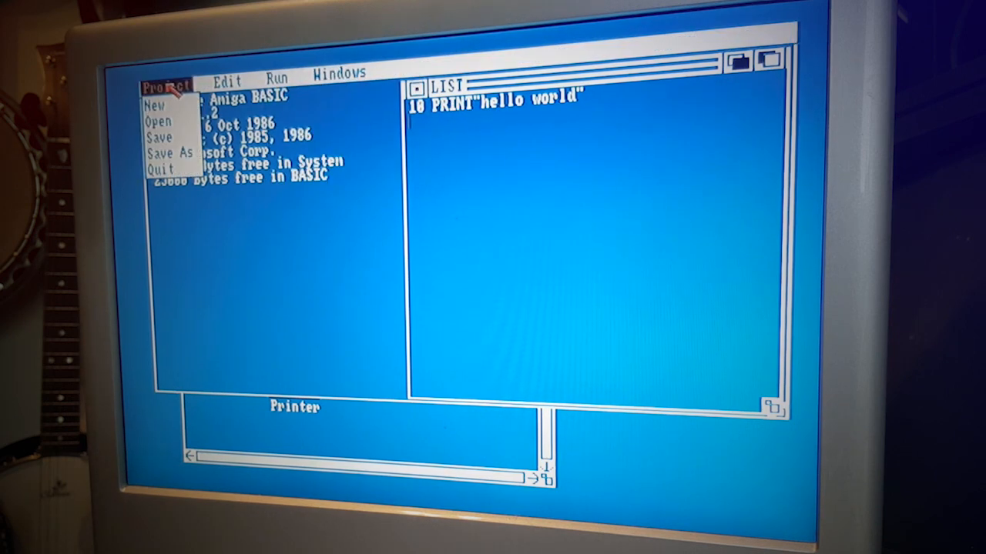
{"action": "left_click", "coordinate": [226, 74]}
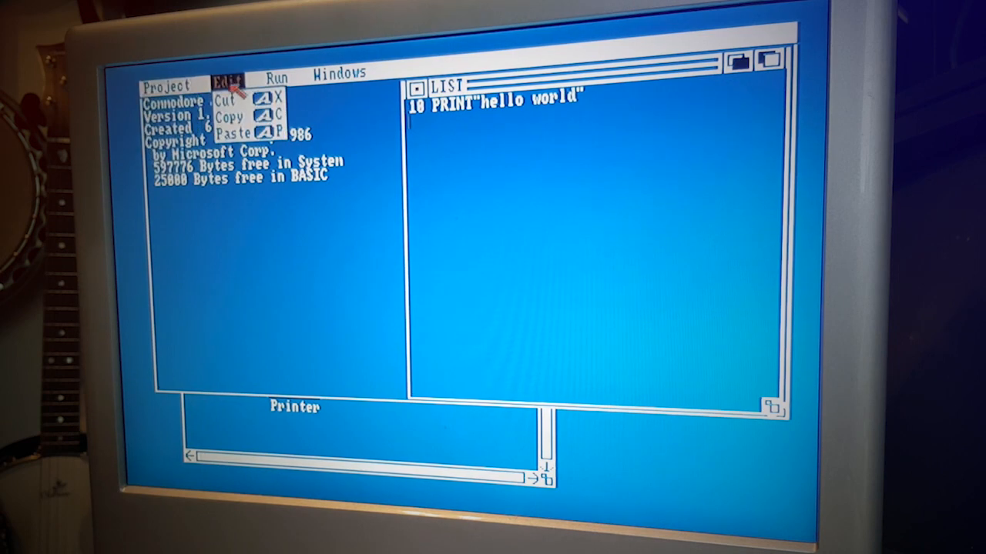
{"action": "left_click", "coordinate": [338, 72]}
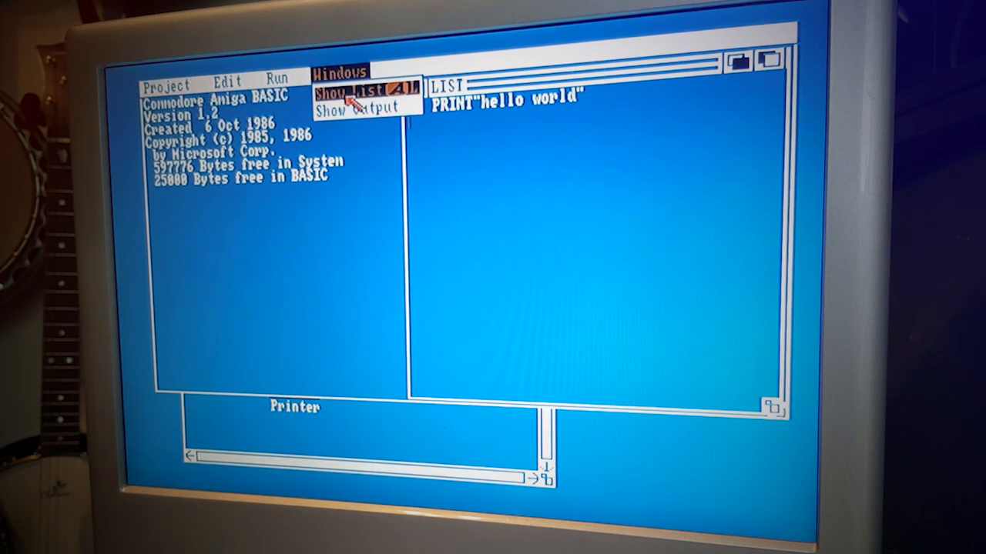
{"action": "left_click", "coordinate": [278, 80]}
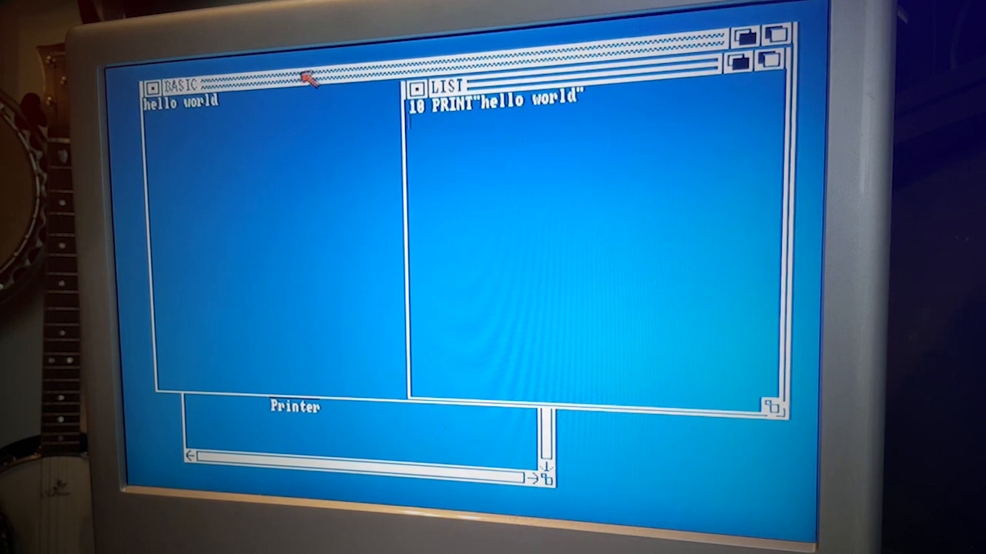
- Show the output window printing hello world, then bring the program listing back
{"action": "left_click", "coordinate": [341, 74]}
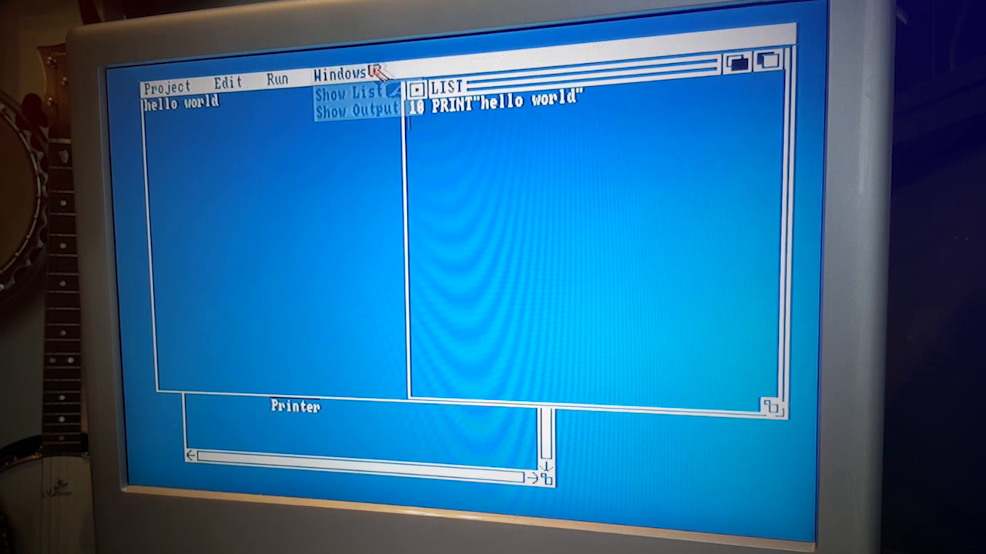
{"action": "left_click", "coordinate": [359, 111]}
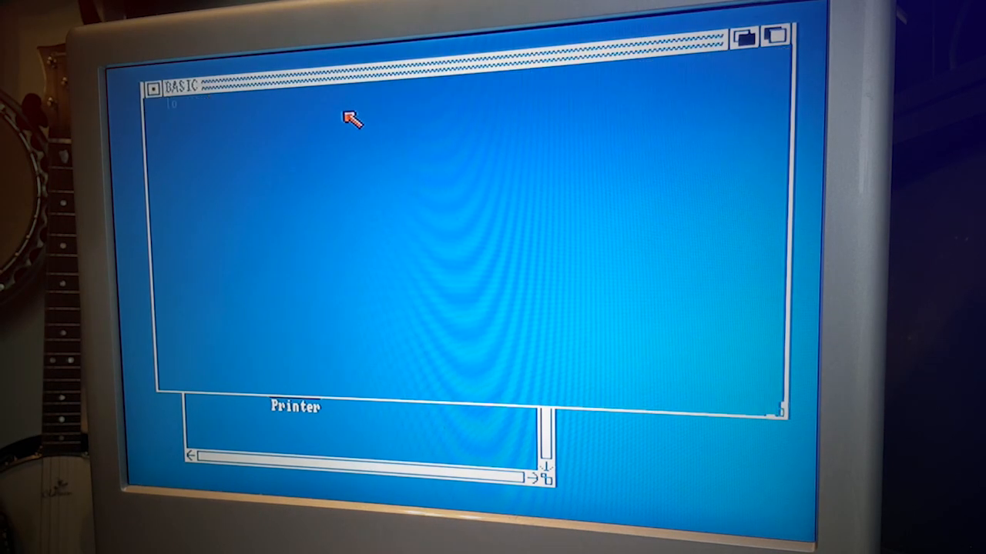
{"action": "type", "text": "hello world"}
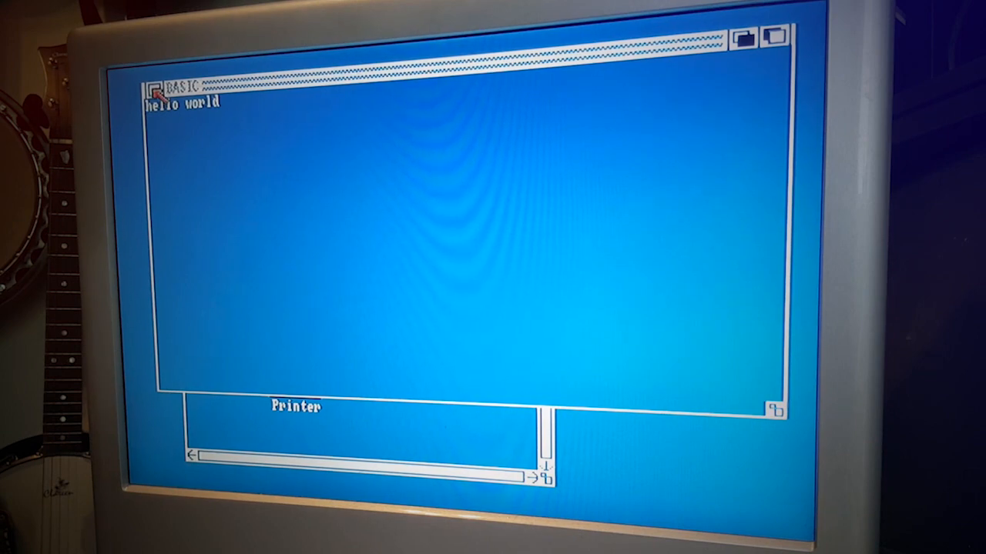
{"action": "left_click", "coordinate": [339, 74]}
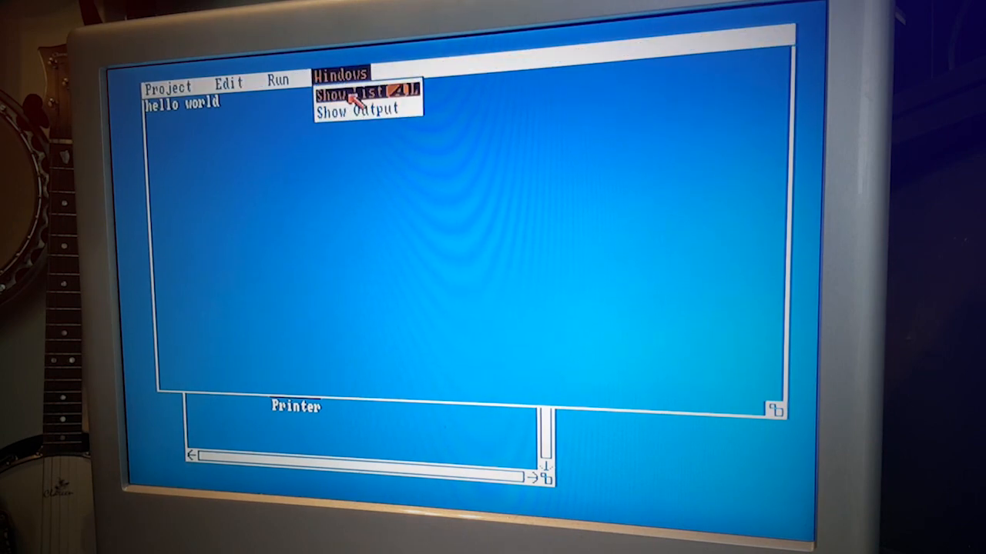
{"action": "left_click", "coordinate": [353, 96]}
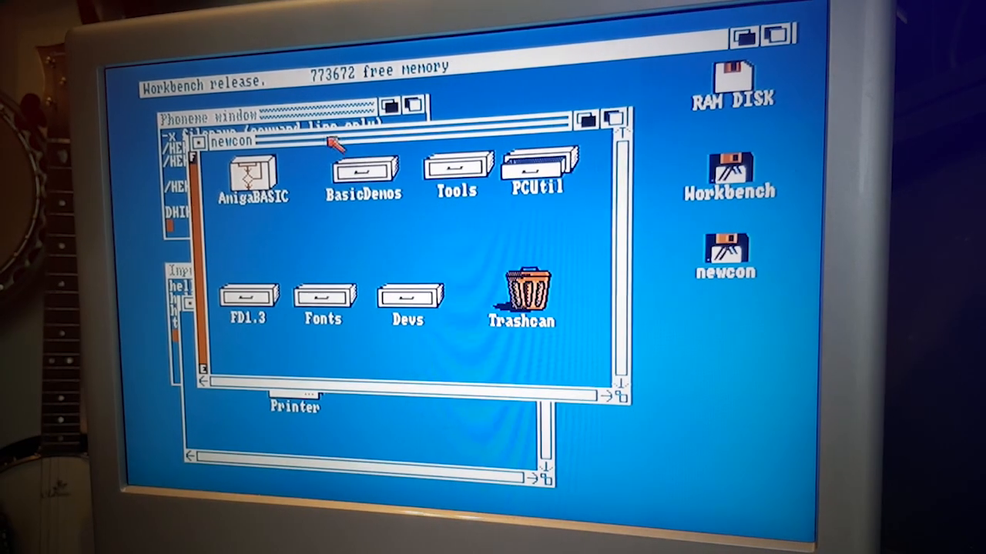
{"action": "mouse_move", "coordinate": [246, 352]}
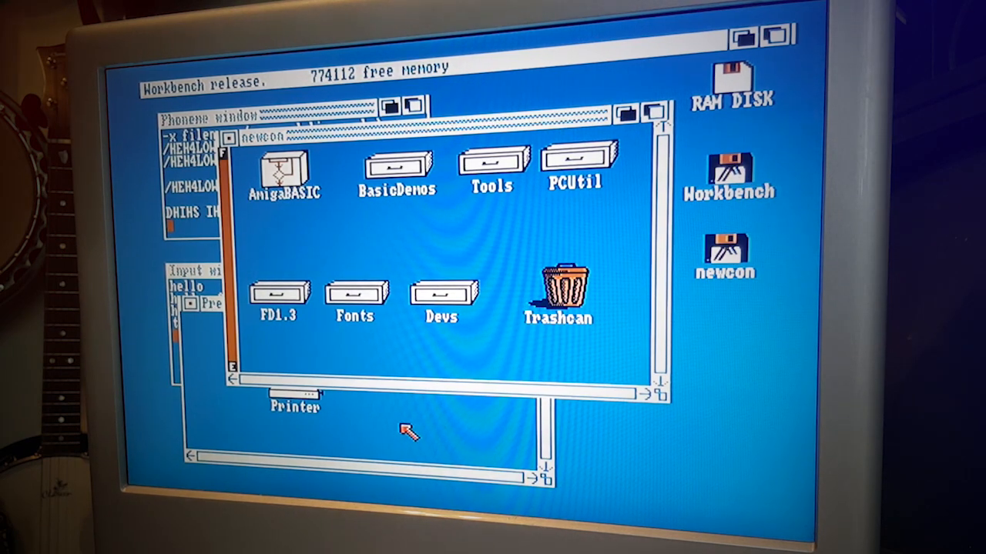
{"action": "mouse_move", "coordinate": [247, 126]}
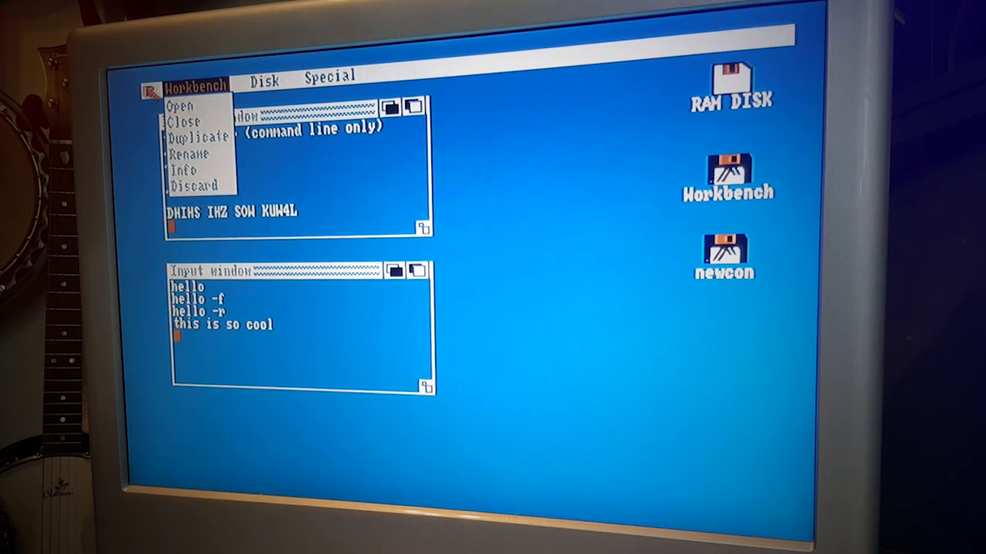
- Browse the Special and Workbench menus to review desktop housekeeping and file options
{"action": "left_click", "coordinate": [330, 74]}
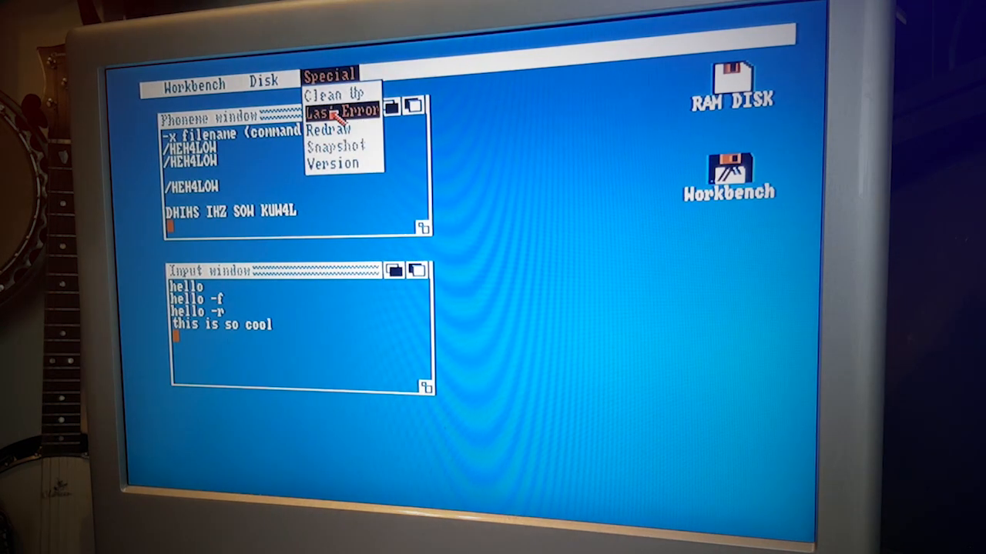
{"action": "left_click", "coordinate": [191, 83]}
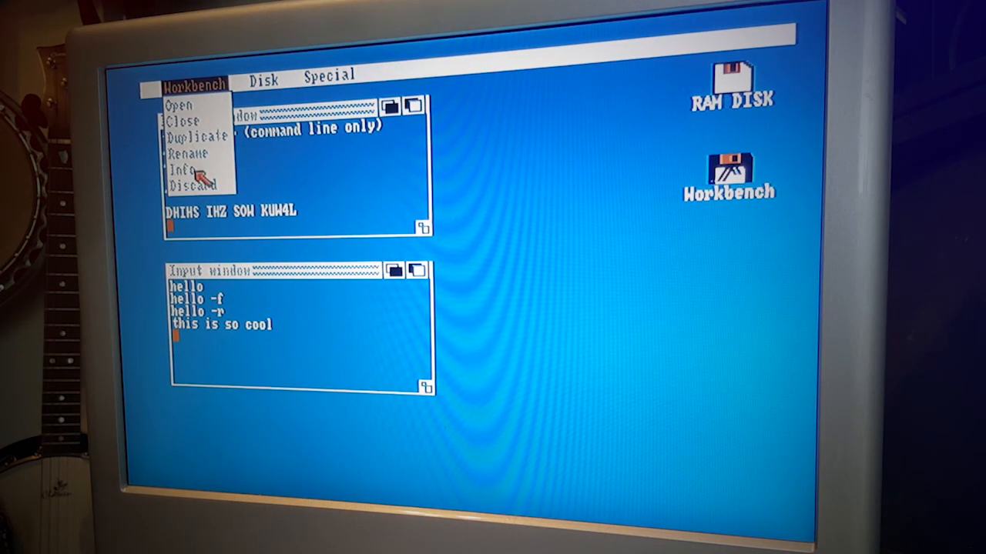